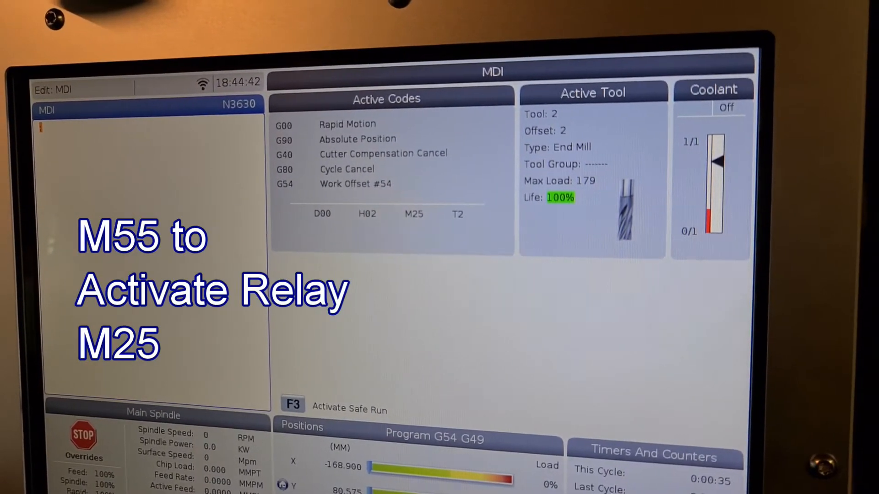
type("M55")
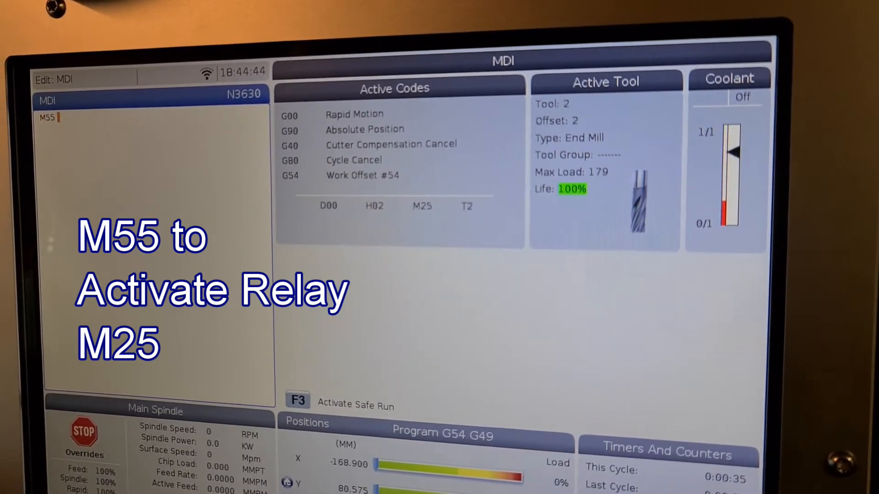